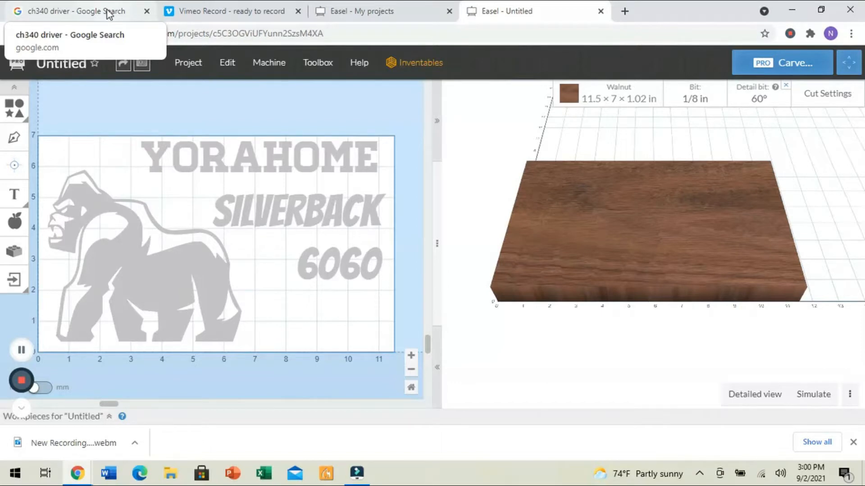
Return to the ch340 driver Google results and scroll to the GitHub CH340-Drivers link.
{"action": "left_click", "coordinate": [72, 11]}
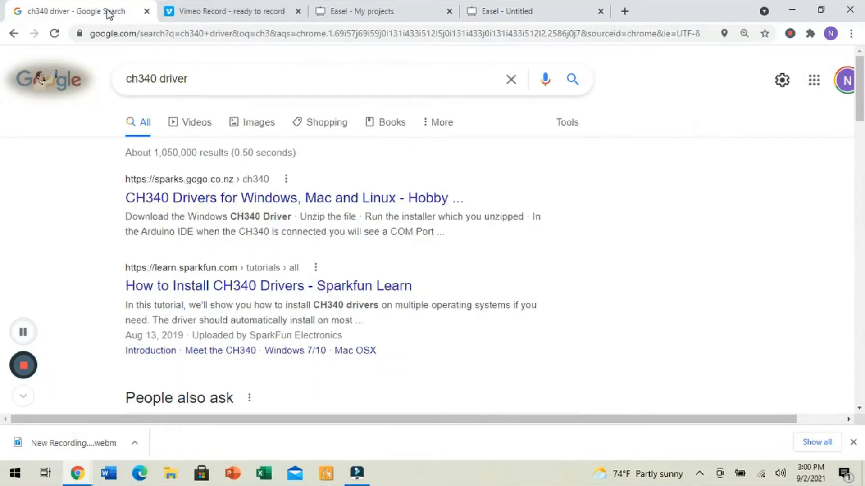
{"action": "mouse_move", "coordinate": [102, 114]}
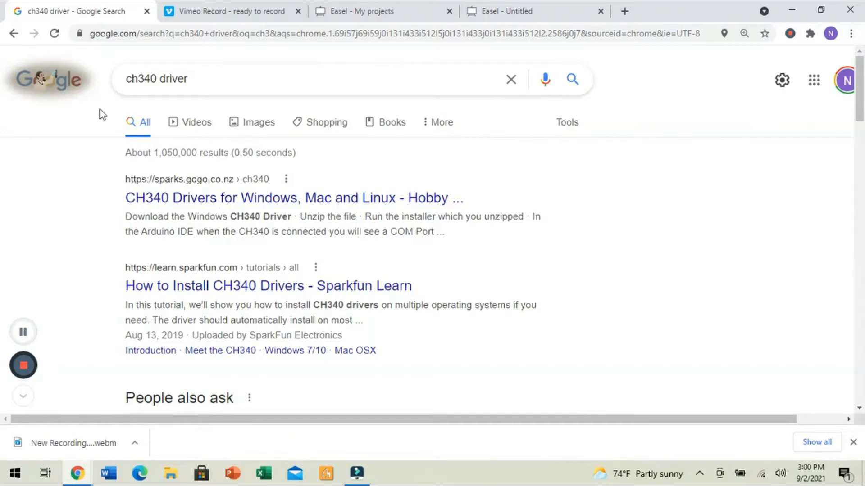
{"action": "scroll", "scroll_direction": "down", "scroll_amount": 3}
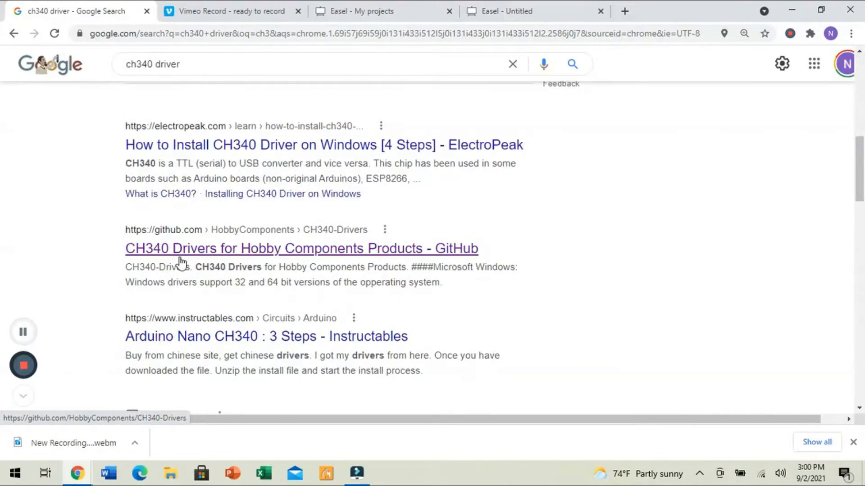
{"action": "mouse_move", "coordinate": [178, 259]}
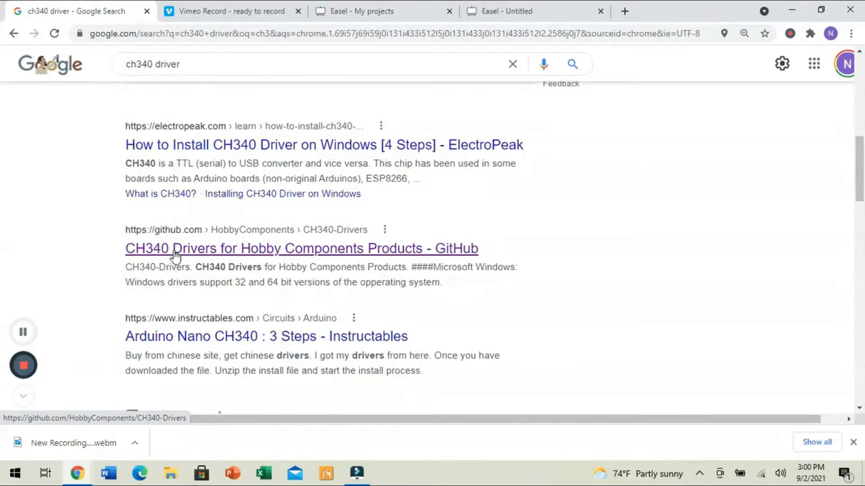
Navigate the CH340-Drivers repository into CH341SER/DRVSETUP64 to the DRVSETUP64.exe file page.
{"action": "left_click", "coordinate": [300, 248]}
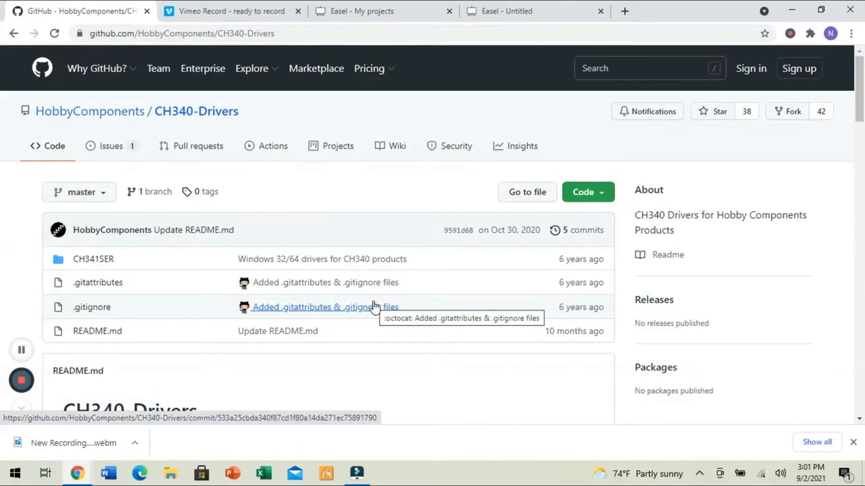
{"action": "mouse_move", "coordinate": [264, 279]}
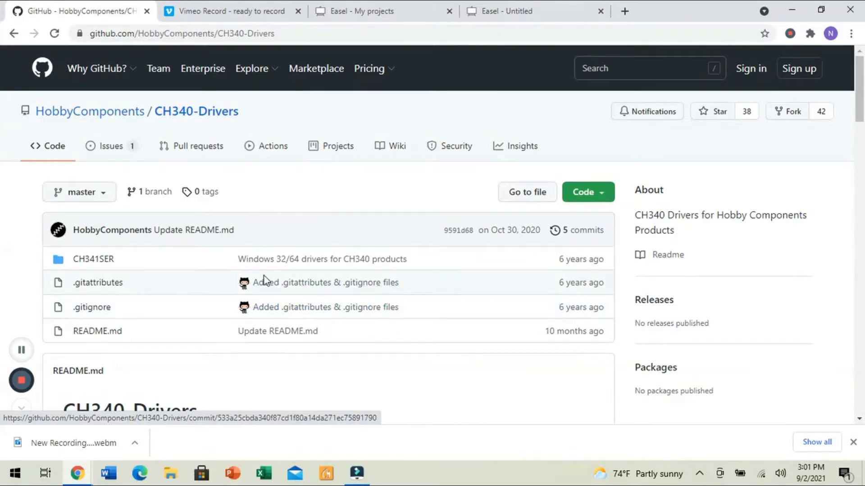
{"action": "mouse_move", "coordinate": [93, 259]}
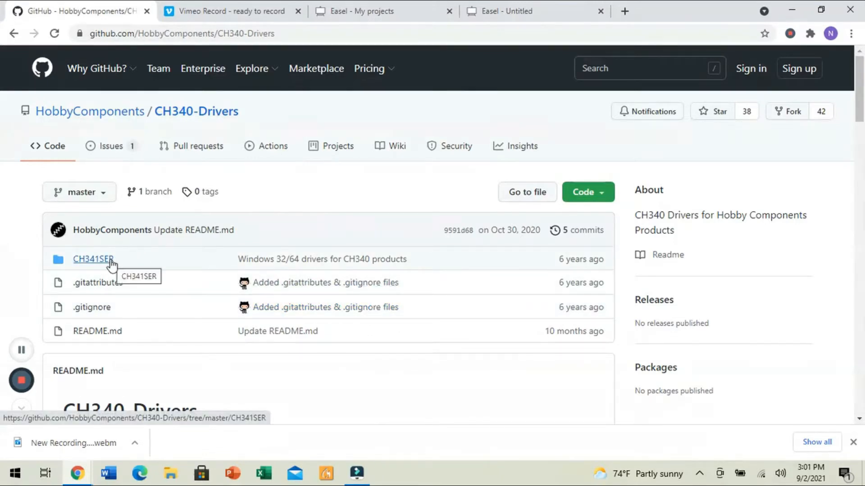
{"action": "mouse_move", "coordinate": [109, 208]}
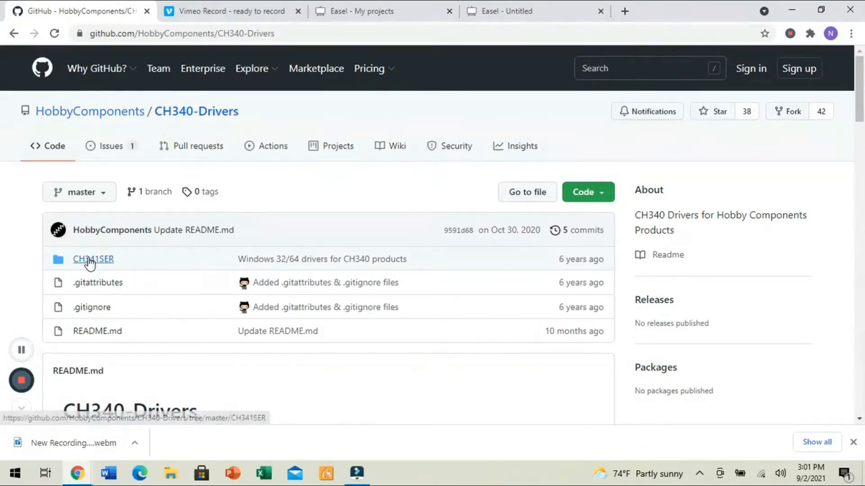
{"action": "left_click", "coordinate": [92, 259]}
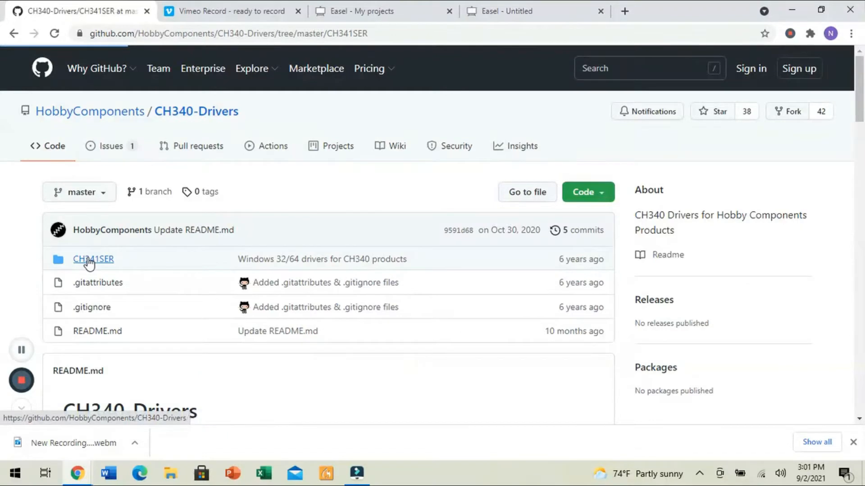
{"action": "left_click", "coordinate": [93, 258]}
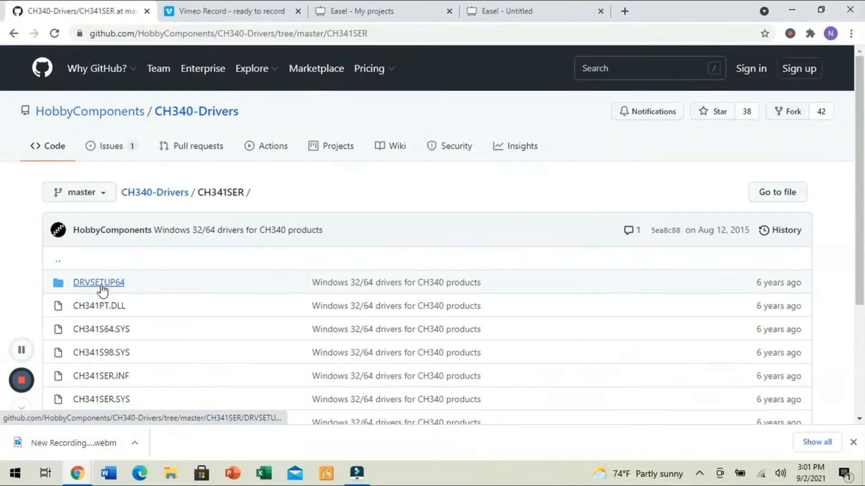
{"action": "left_click", "coordinate": [98, 282]}
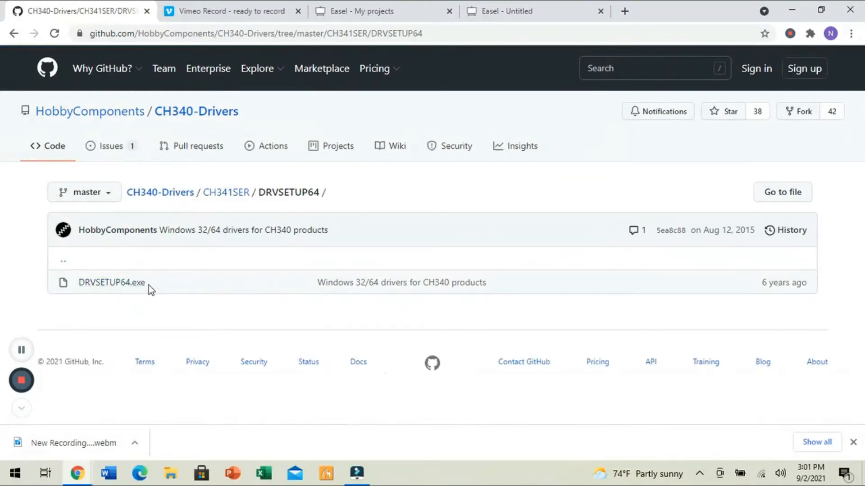
{"action": "left_click", "coordinate": [111, 282]}
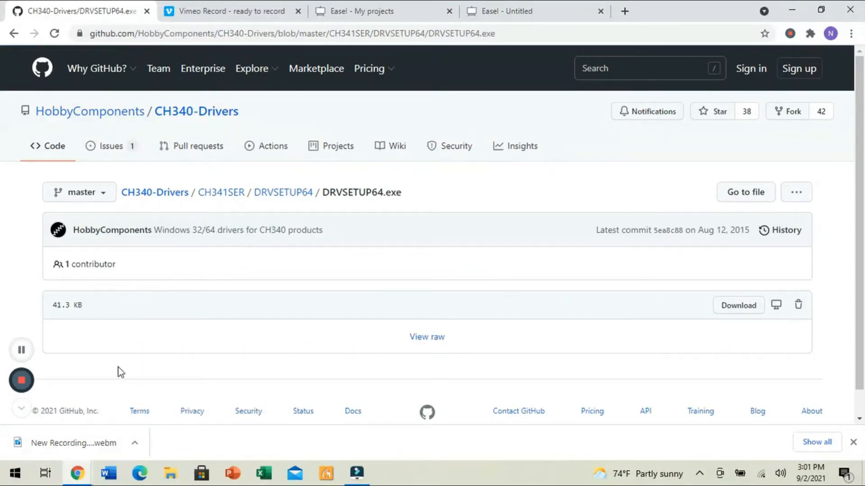
{"action": "mouse_move", "coordinate": [139, 412]}
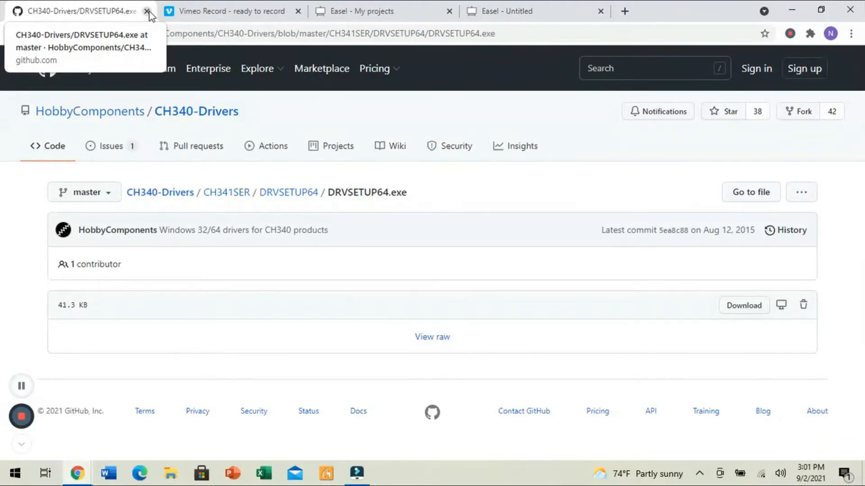
View Easel's Drivers and Post Processors downloads page, then return to the Untitled project.
{"action": "left_click", "coordinate": [491, 10]}
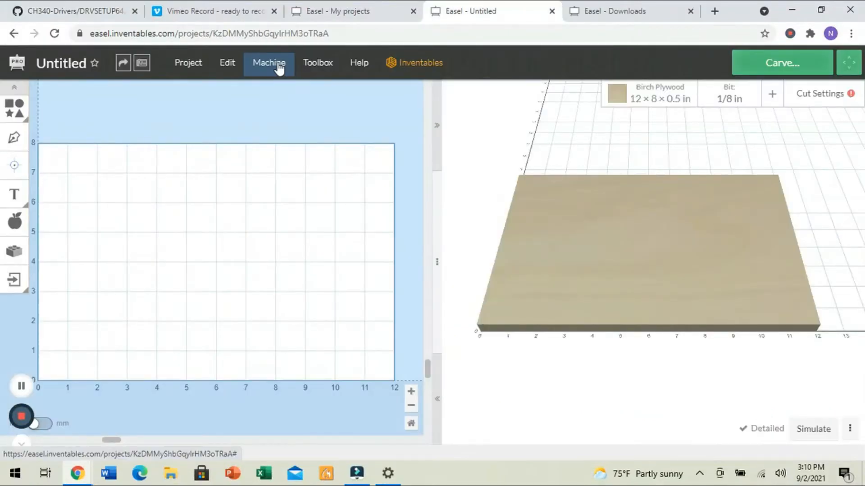
{"action": "left_click", "coordinate": [269, 62]}
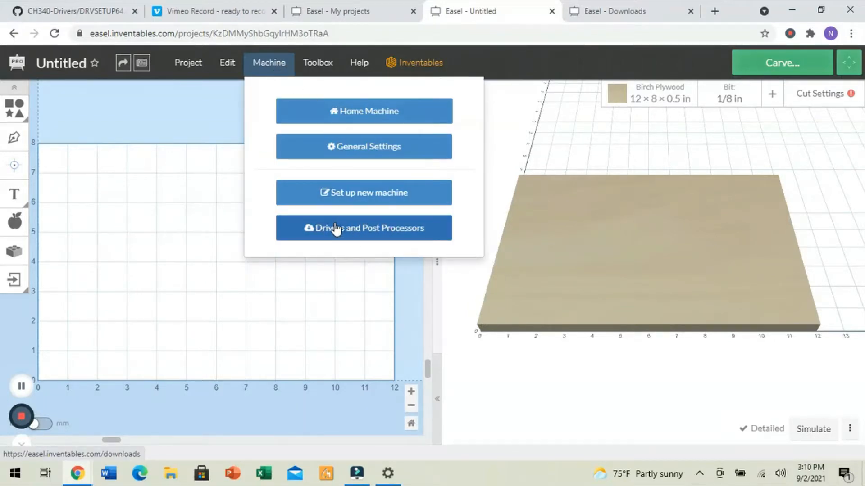
{"action": "left_click", "coordinate": [363, 228]}
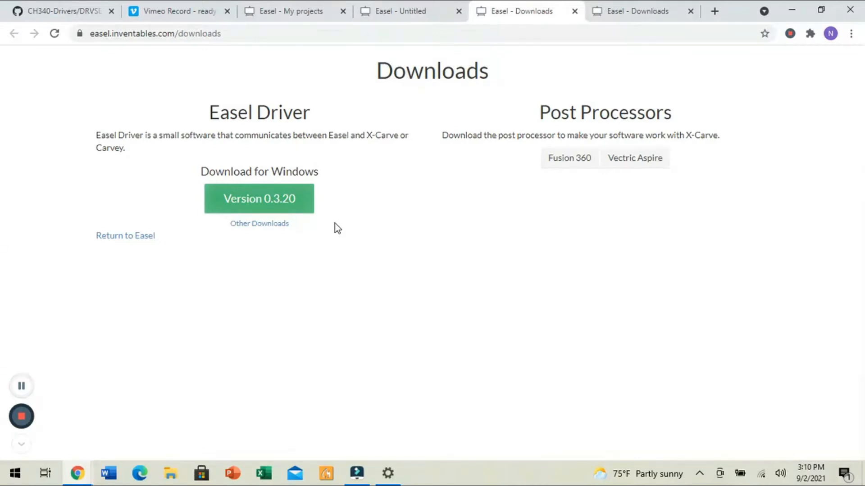
{"action": "left_click", "coordinate": [411, 10]}
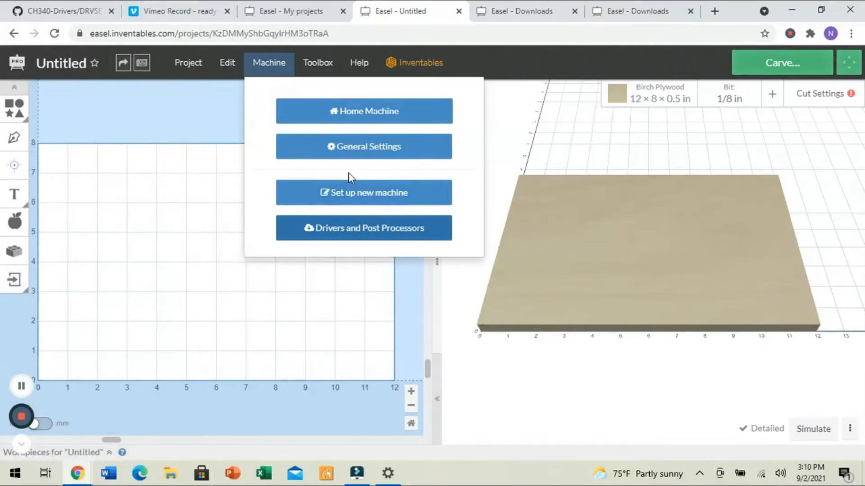
{"action": "mouse_move", "coordinate": [608, 65]}
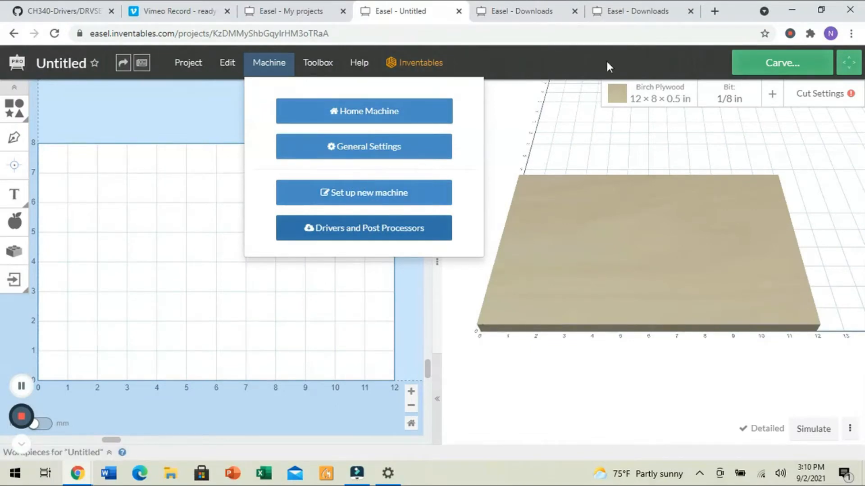
{"action": "mouse_move", "coordinate": [363, 193]}
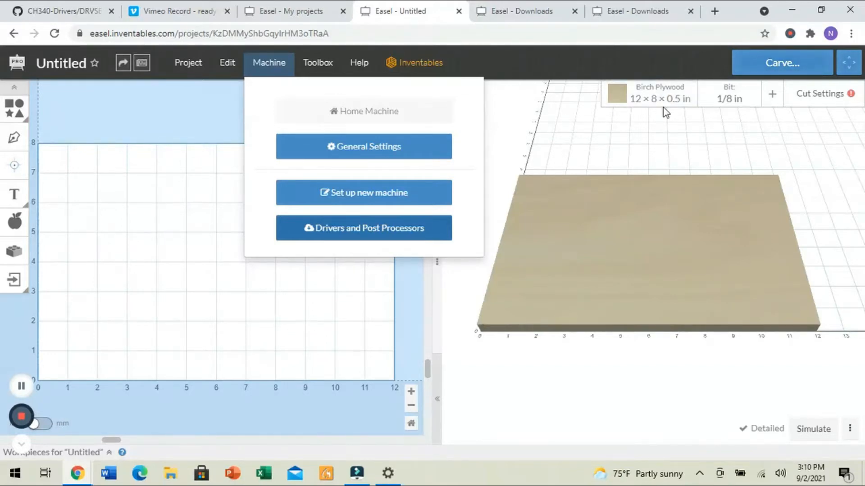
{"action": "mouse_move", "coordinate": [171, 462]}
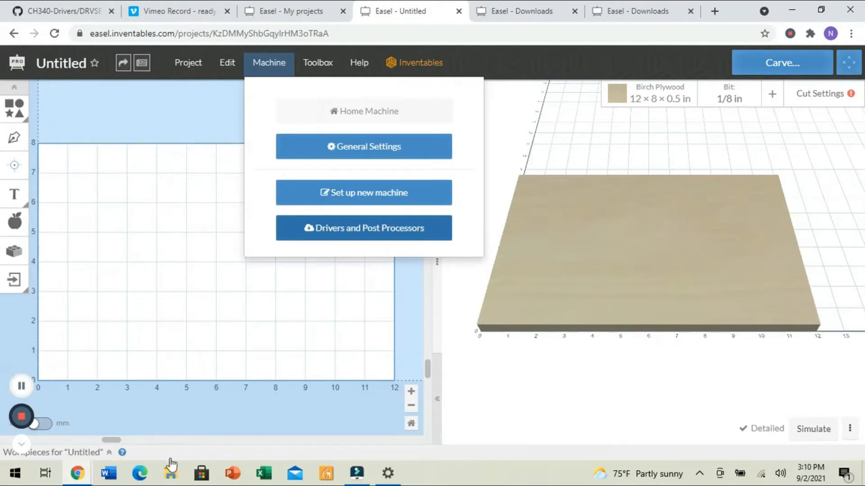
{"action": "mouse_move", "coordinate": [116, 473]}
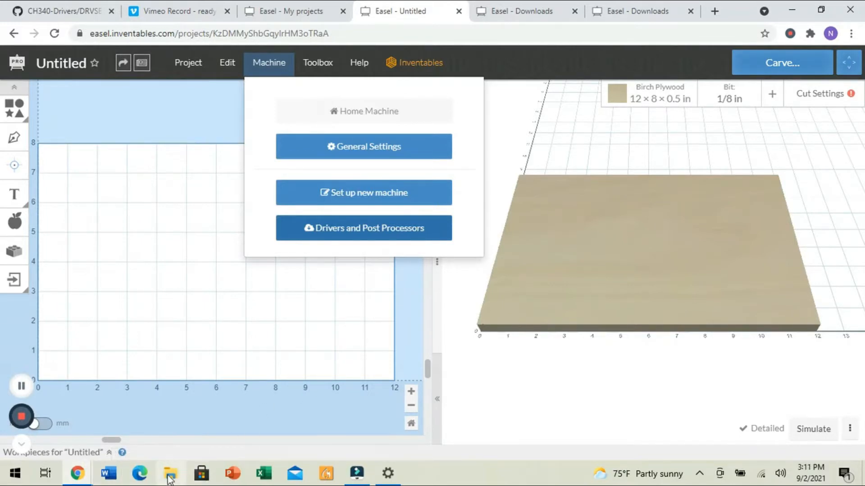
{"action": "mouse_move", "coordinate": [184, 475]}
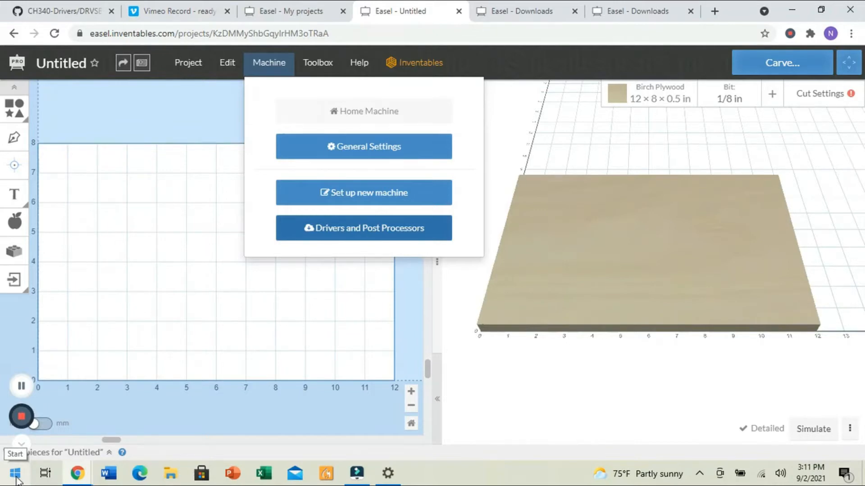
{"action": "mouse_move", "coordinate": [389, 473]}
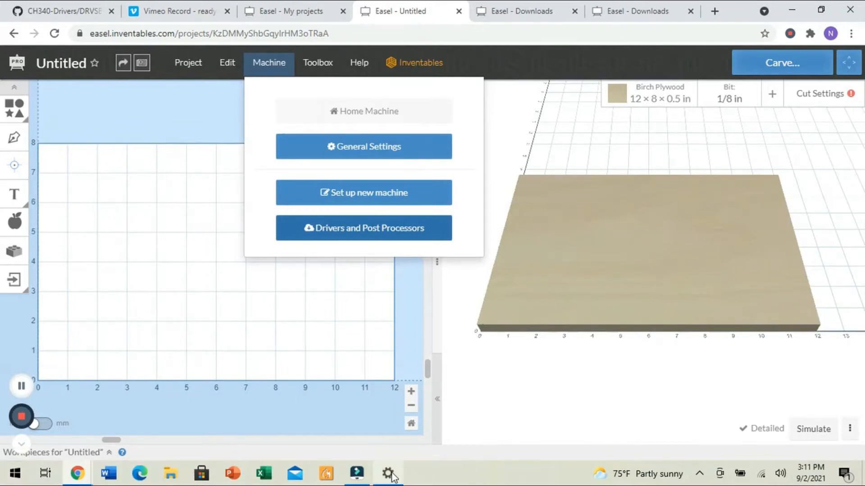
Check Windows device settings to find the COM port used by USB-SERIAL CH340.
{"action": "left_click", "coordinate": [390, 473]}
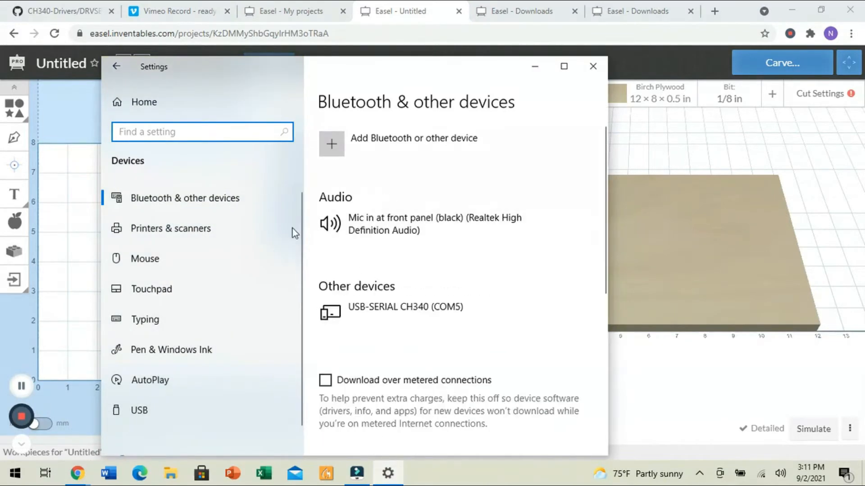
{"action": "mouse_move", "coordinate": [198, 205]}
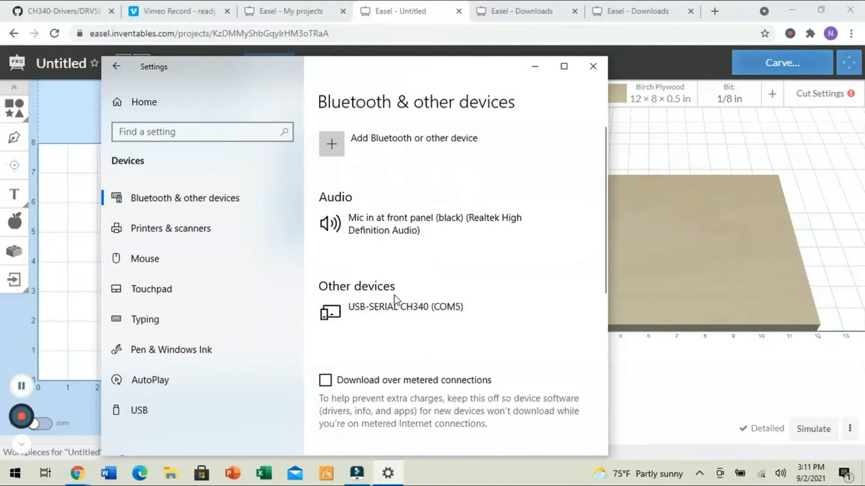
{"action": "mouse_move", "coordinate": [406, 307]}
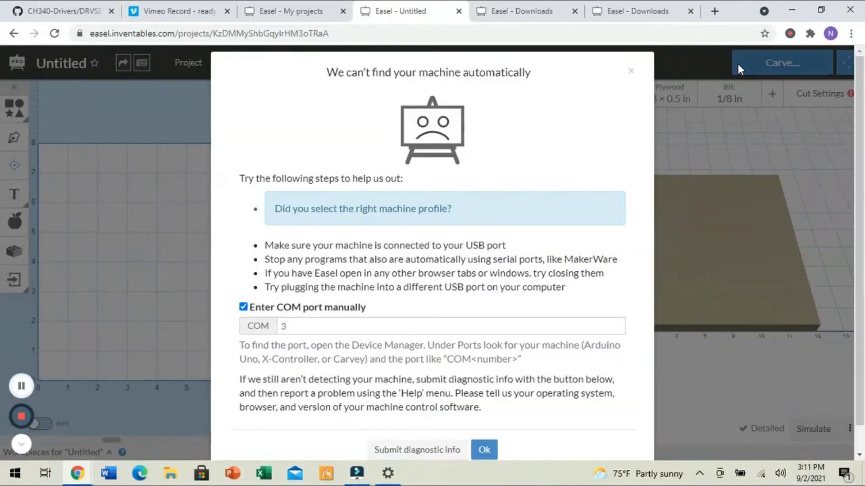
{"action": "mouse_move", "coordinate": [625, 90]}
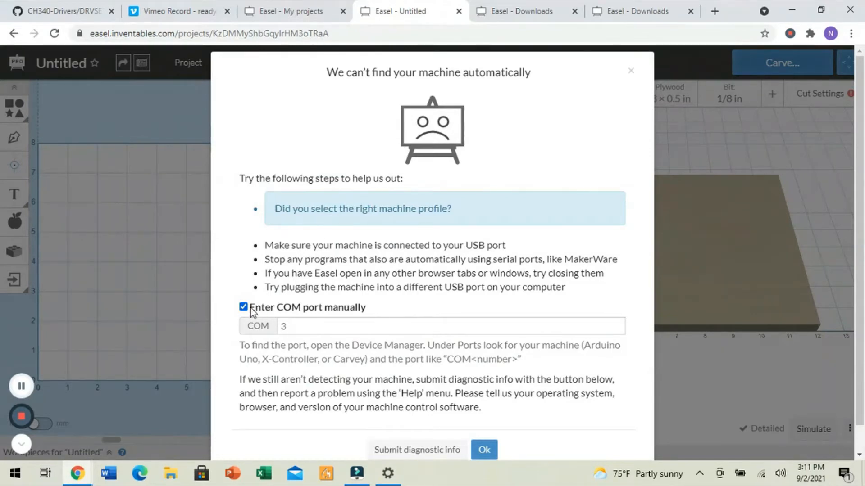
Re-enable manual COM port entry, set the port to 5 and dismiss the machine-not-found message.
{"action": "left_click", "coordinate": [244, 308]}
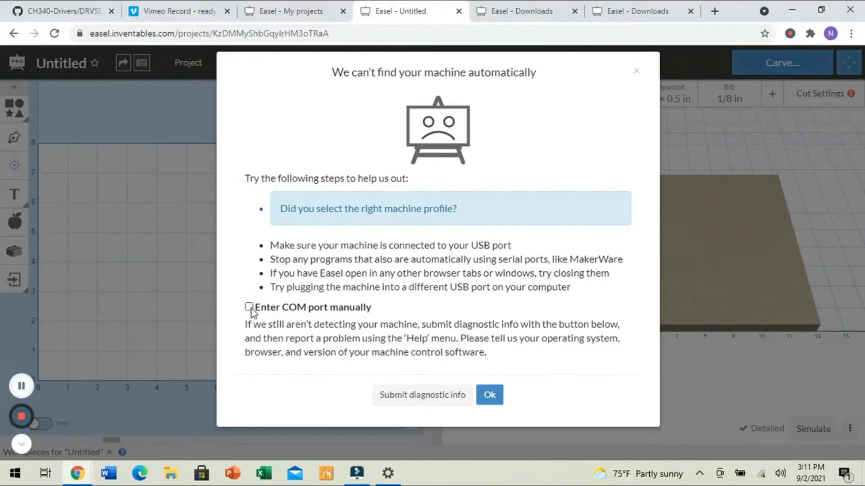
{"action": "left_click", "coordinate": [248, 308]}
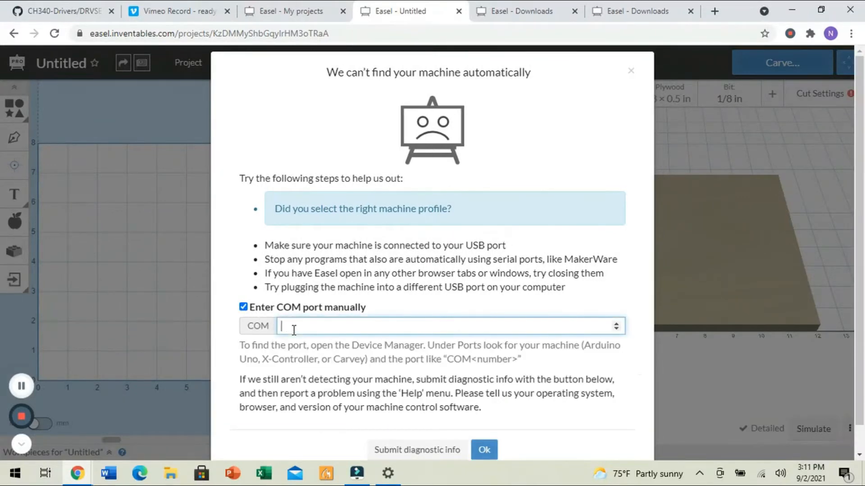
{"action": "type", "text": "5"}
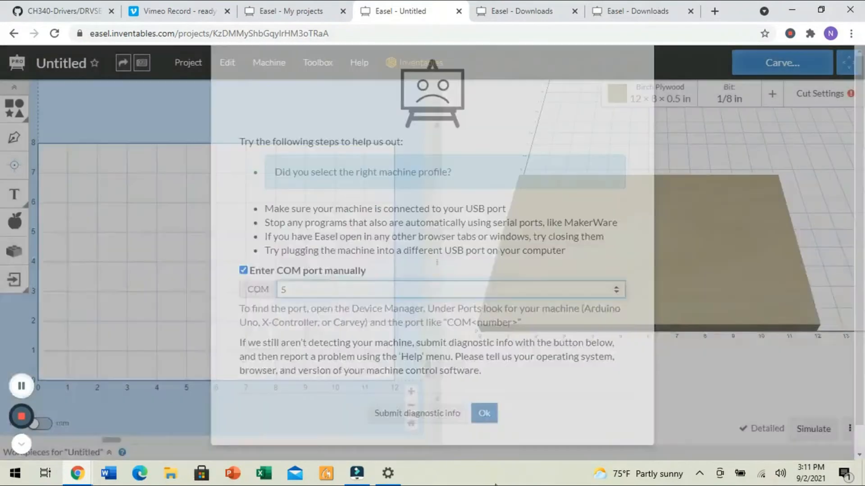
{"action": "left_click", "coordinate": [484, 413]}
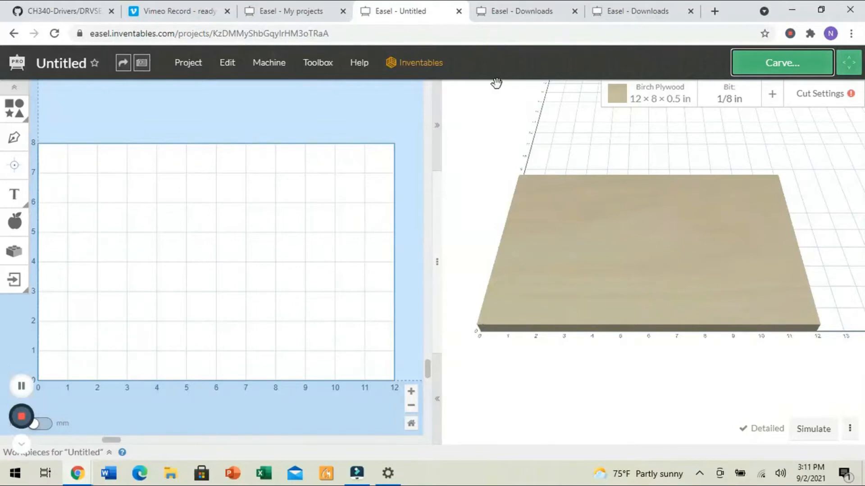
{"action": "mouse_move", "coordinate": [314, 91]}
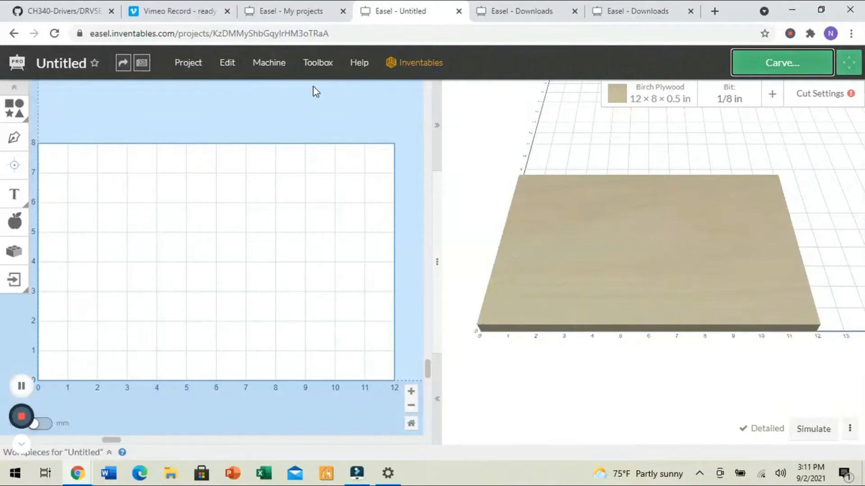
Start a new machine setup and choose 'Other' as the machine model.
{"action": "left_click", "coordinate": [268, 63]}
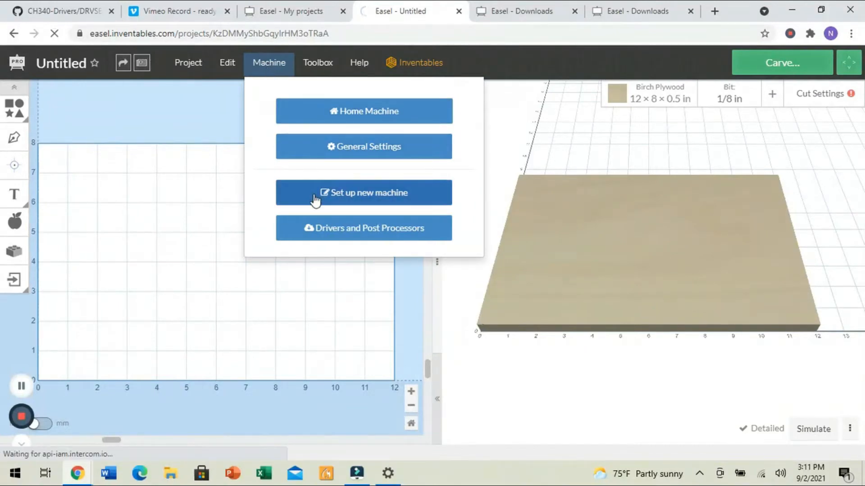
{"action": "left_click", "coordinate": [363, 193]}
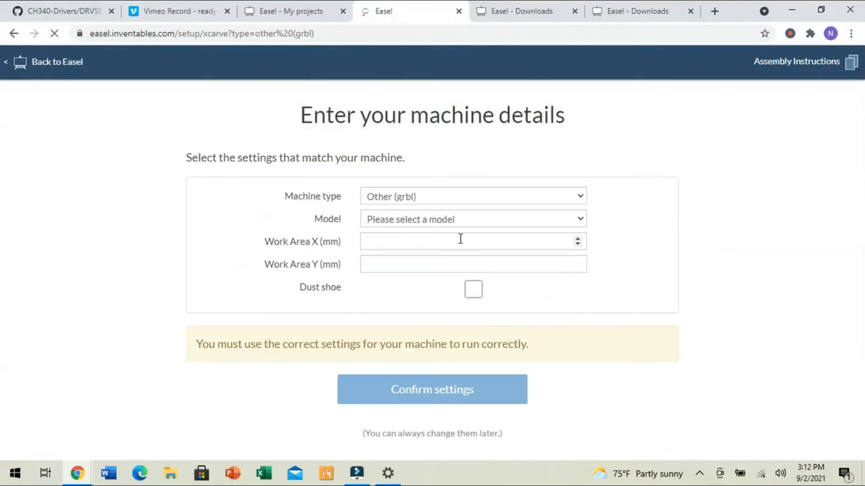
{"action": "left_click", "coordinate": [471, 219]}
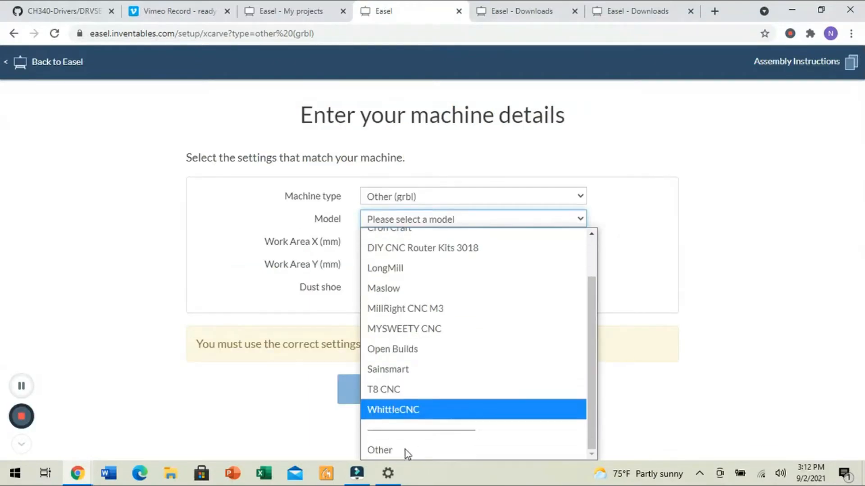
{"action": "left_click", "coordinate": [379, 450]}
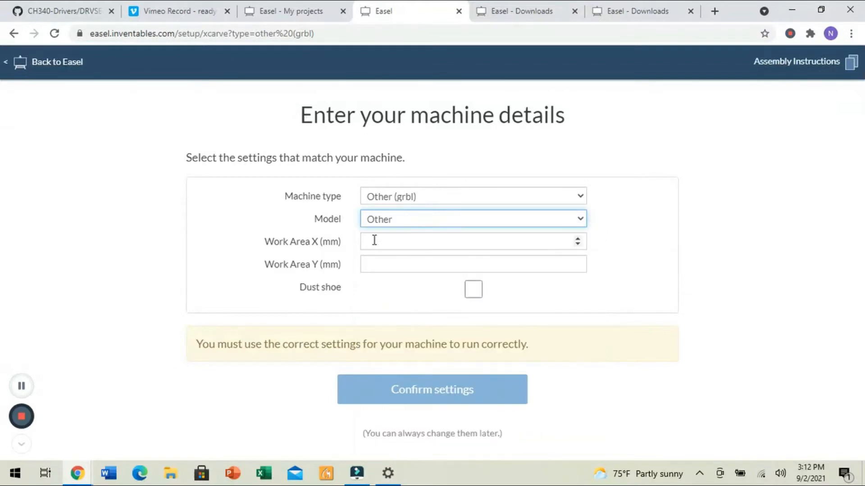
Set the work area to 600 by 600 mm and confirm the machine details.
{"action": "left_click", "coordinate": [471, 241]}
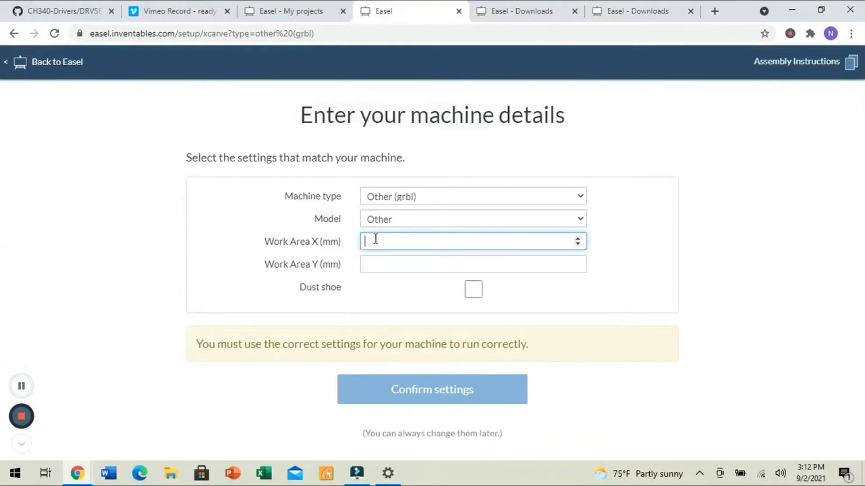
{"action": "type", "text": "6"}
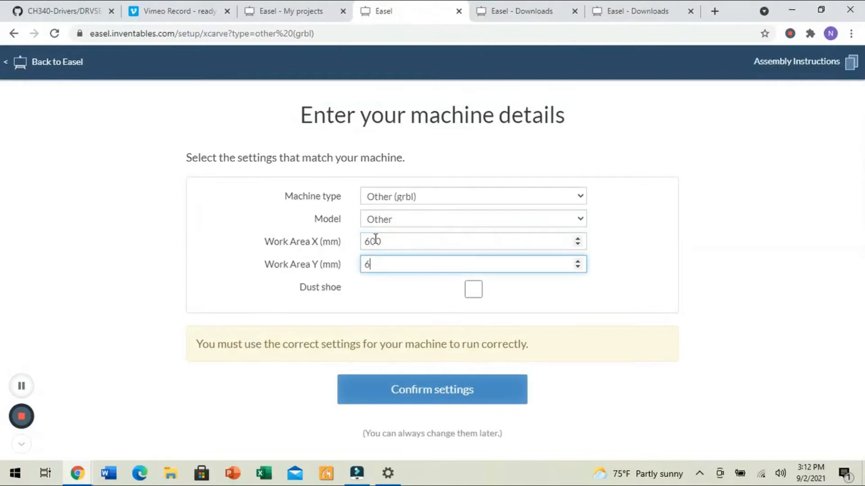
{"action": "type", "text": "00"}
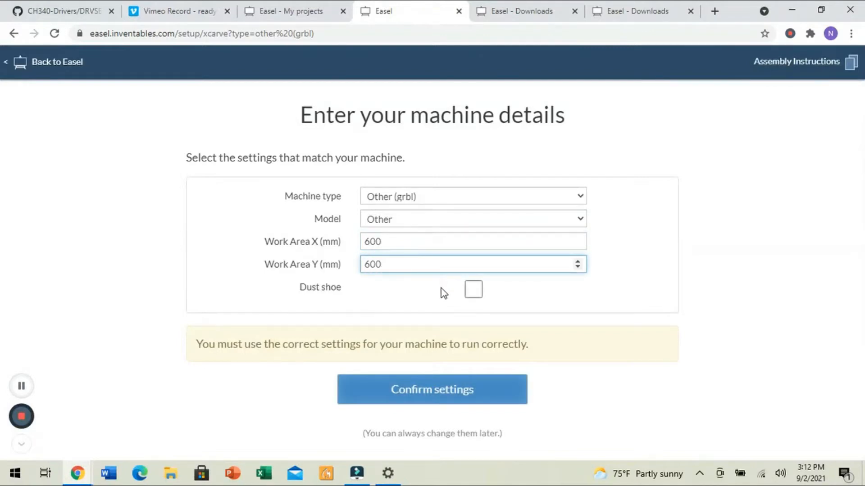
{"action": "left_click", "coordinate": [471, 264]}
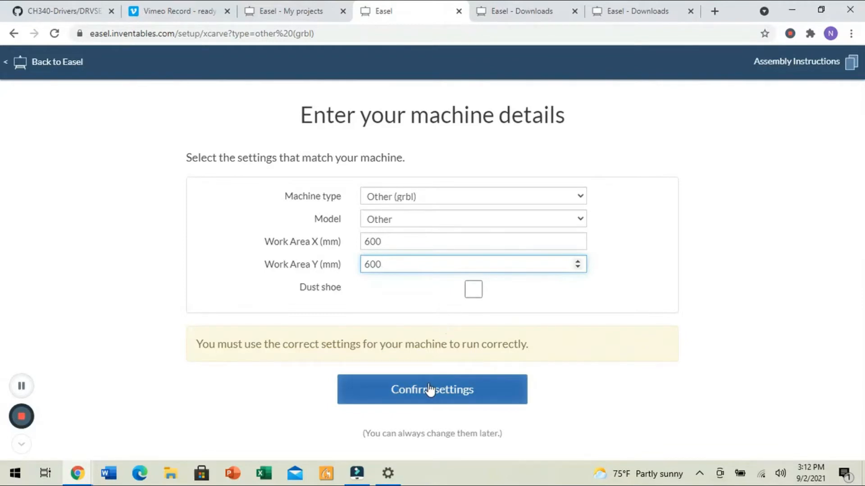
{"action": "left_click", "coordinate": [431, 389]}
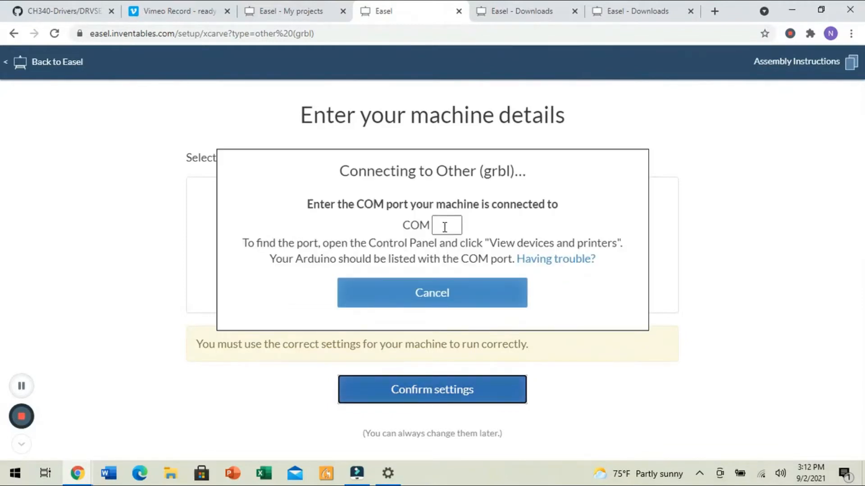
{"action": "left_click", "coordinate": [445, 225]}
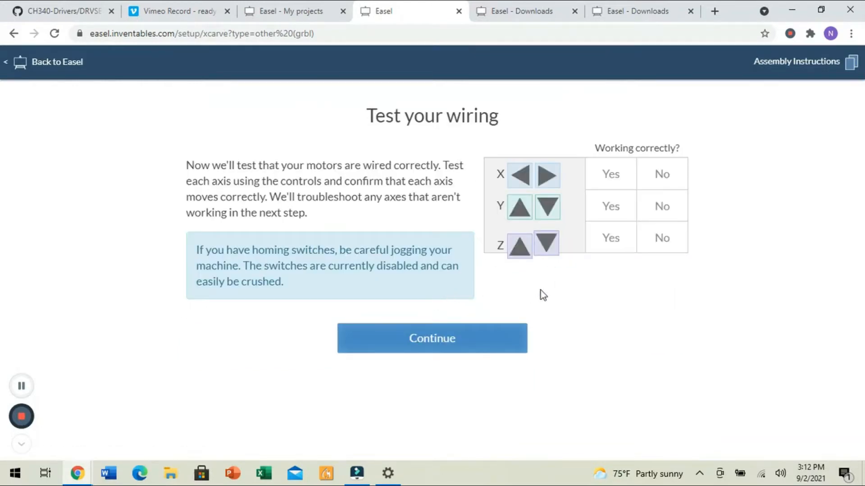
{"action": "mouse_move", "coordinate": [572, 295]}
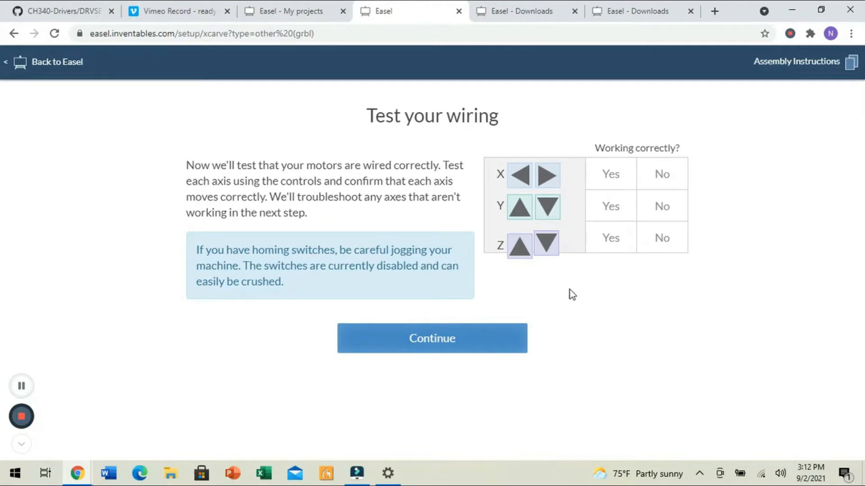
{"action": "mouse_move", "coordinate": [532, 185]}
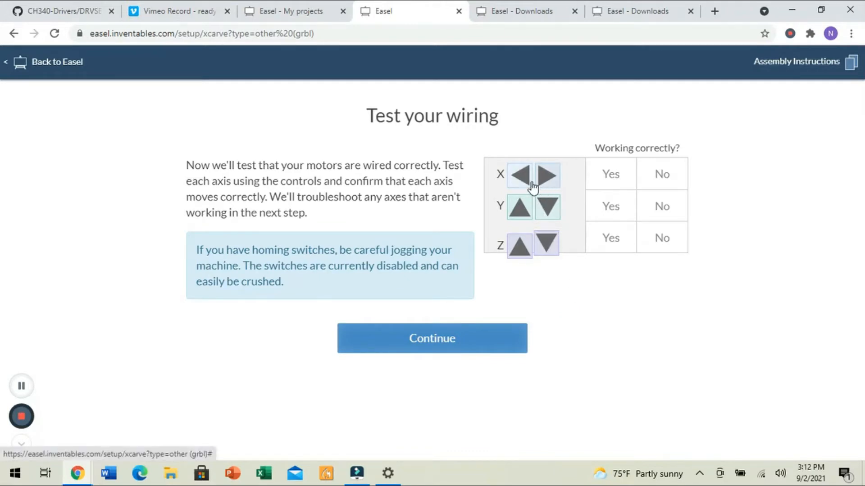
{"action": "mouse_move", "coordinate": [524, 191]}
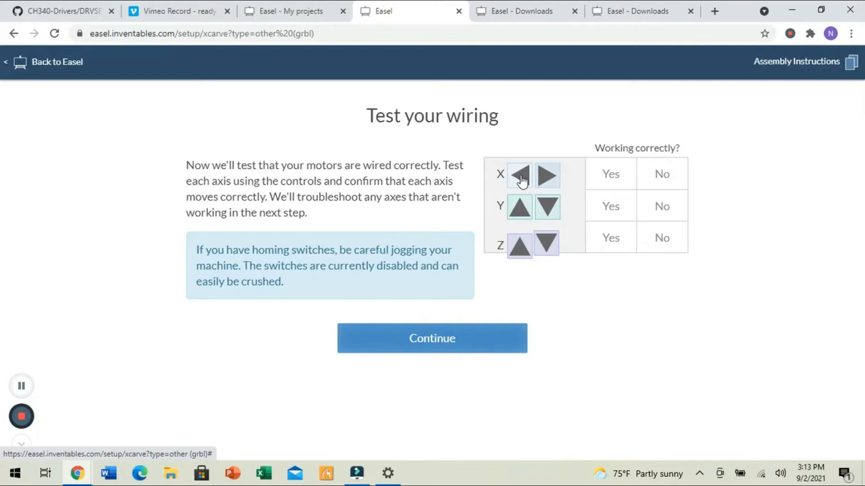
Jog the motors and mark the X, Y and Z axes as moving correctly.
{"action": "left_click", "coordinate": [609, 174]}
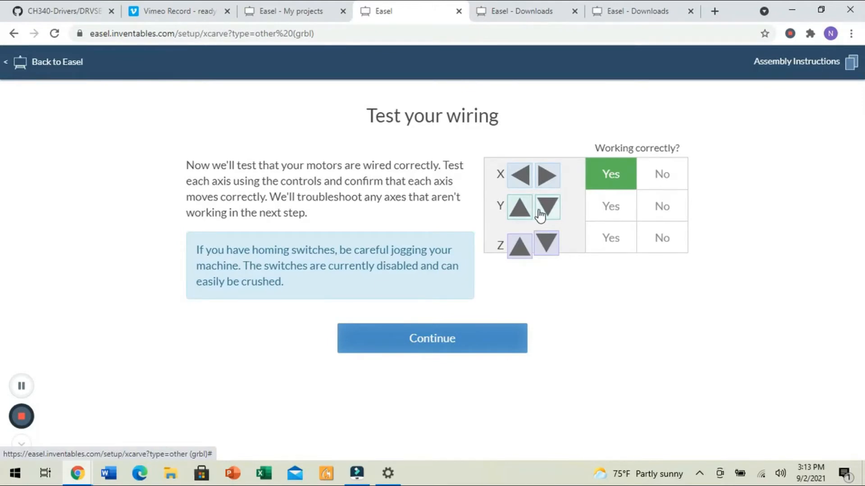
{"action": "mouse_move", "coordinate": [571, 202]}
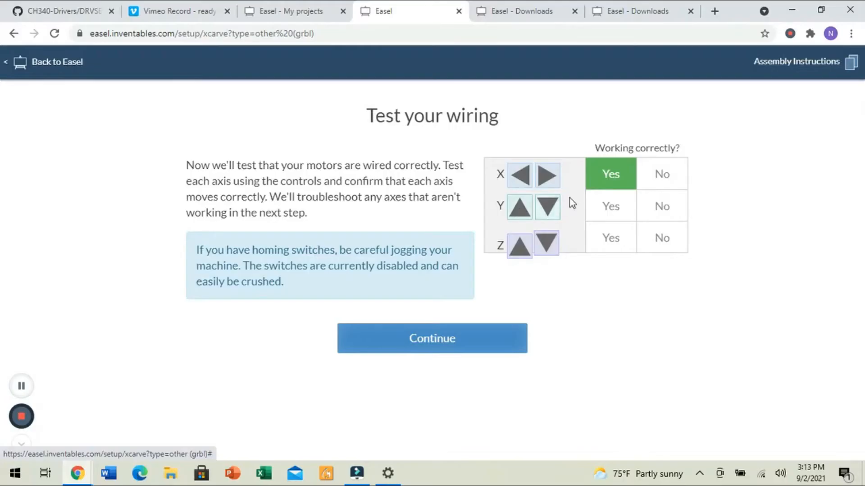
{"action": "left_click", "coordinate": [610, 205]}
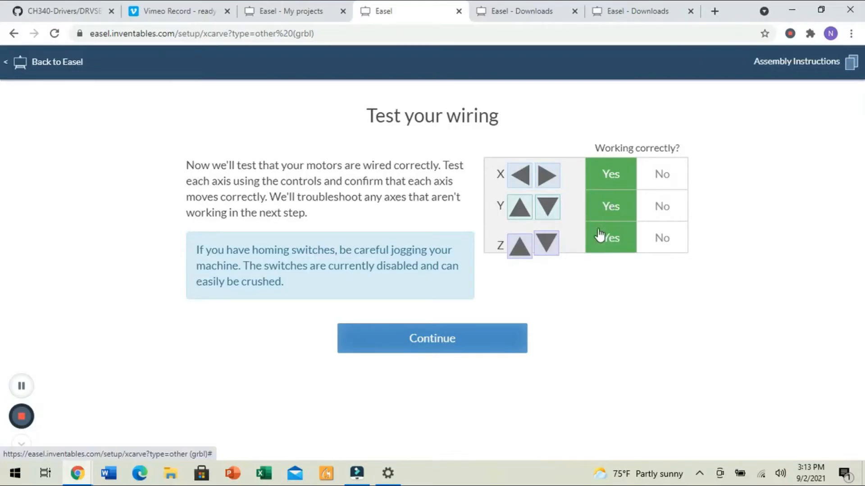
{"action": "left_click", "coordinate": [547, 245]}
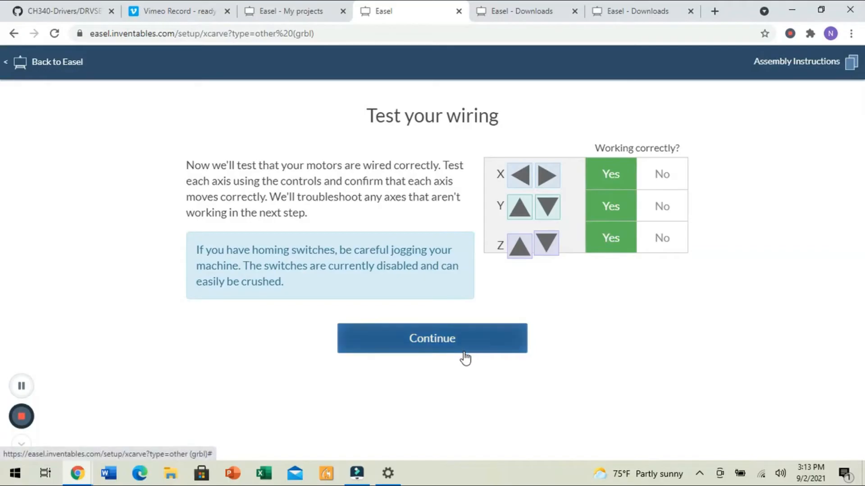
Finish the wiring step and choose Automatic as the spindle control preference.
{"action": "left_click", "coordinate": [432, 338]}
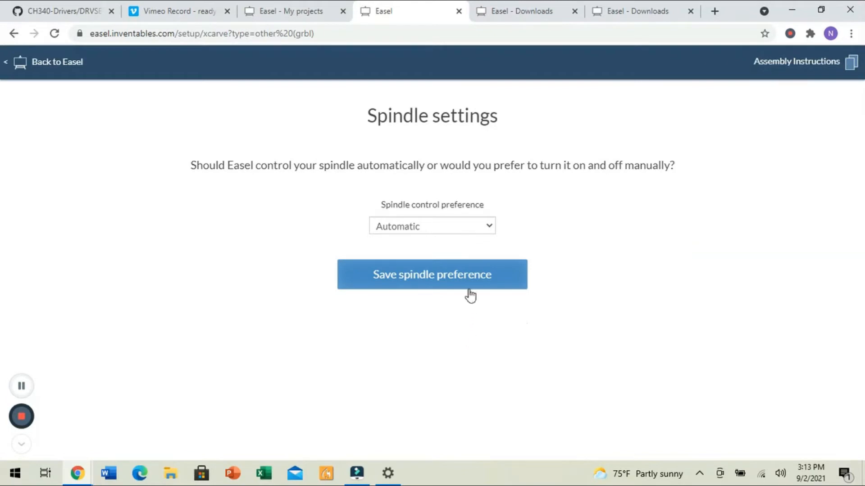
{"action": "mouse_move", "coordinate": [501, 229]}
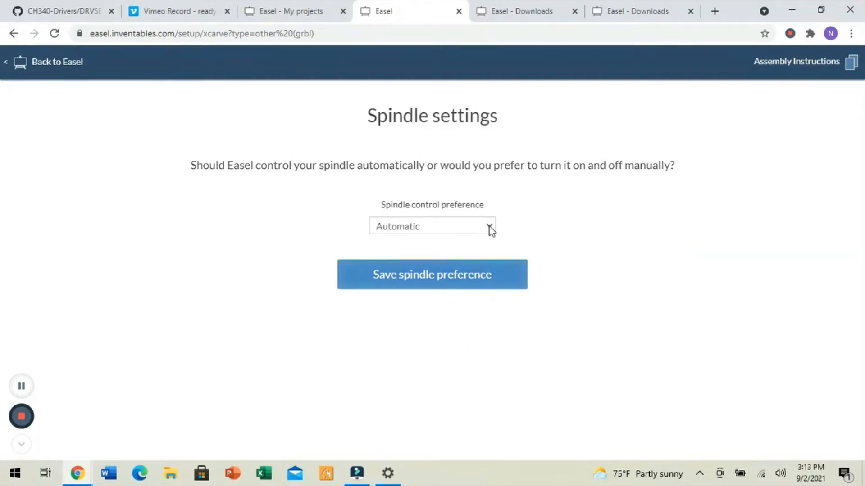
{"action": "left_click", "coordinate": [431, 226]}
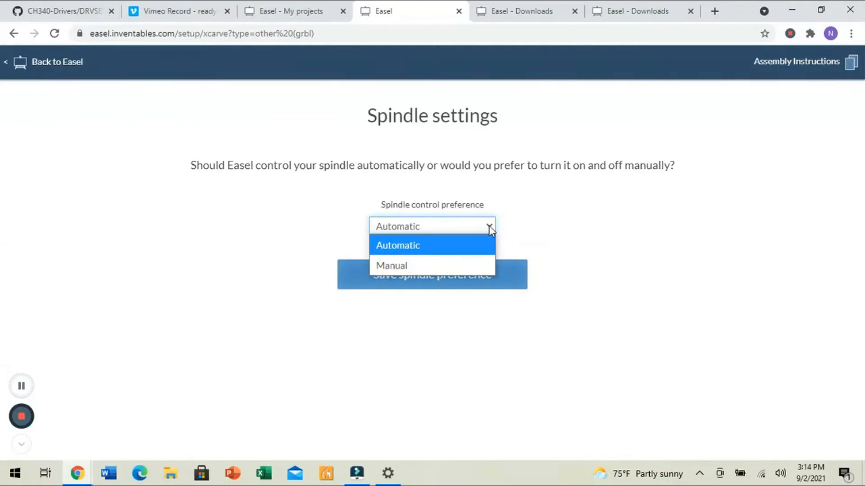
{"action": "mouse_move", "coordinate": [470, 249]}
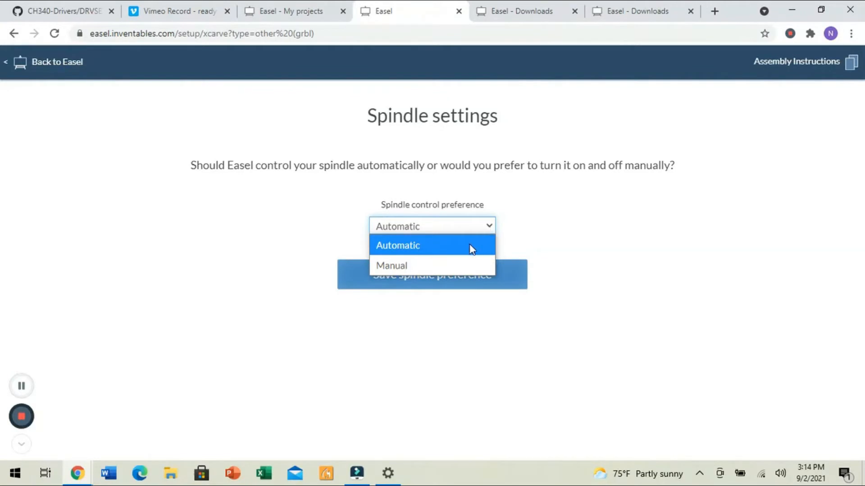
{"action": "left_click", "coordinate": [397, 245]}
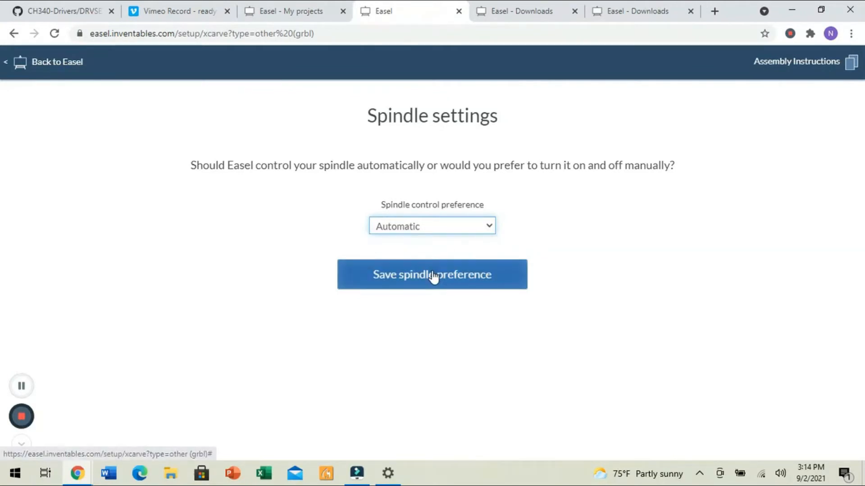
Save the spindle preference, switch the spindle on and off, and continue to homing setup.
{"action": "left_click", "coordinate": [431, 275]}
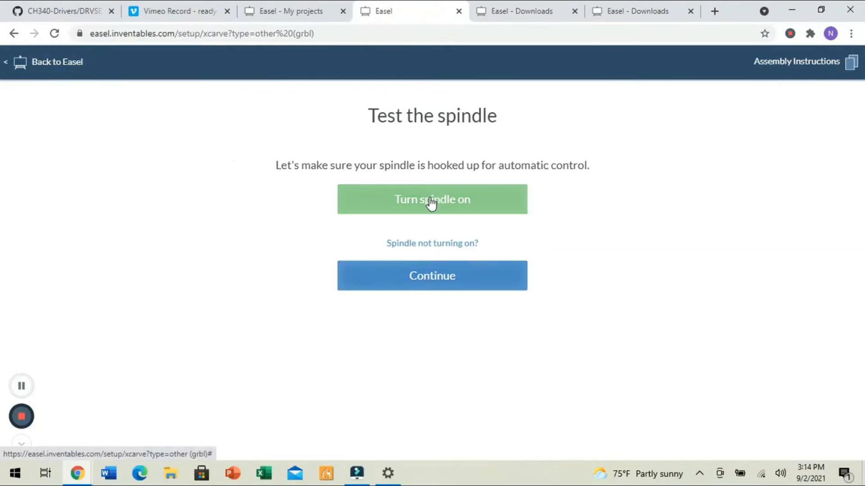
{"action": "left_click", "coordinate": [431, 199]}
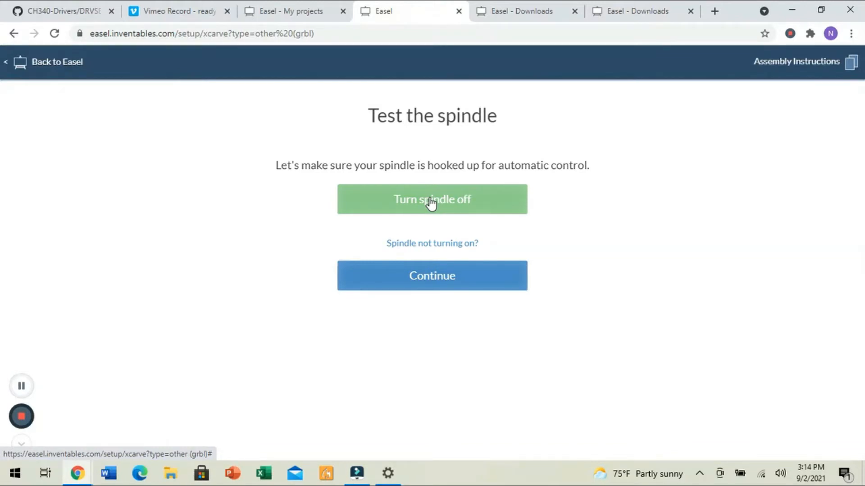
{"action": "left_click", "coordinate": [431, 199]}
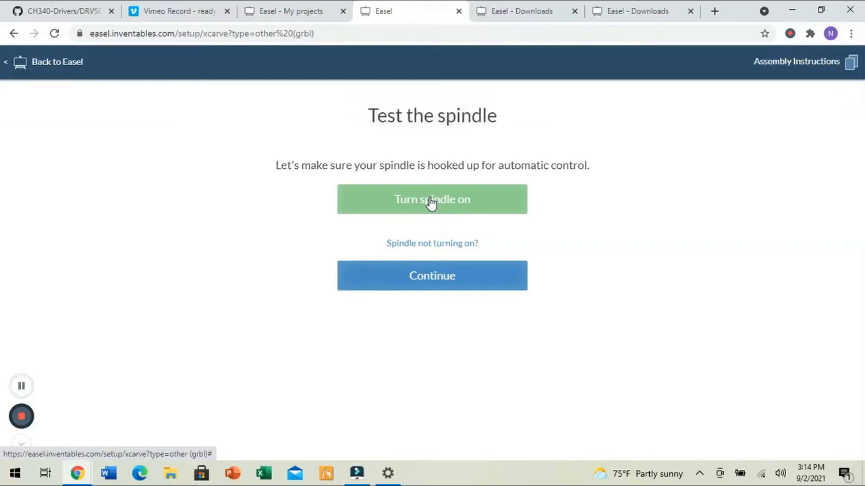
{"action": "left_click", "coordinate": [431, 276]}
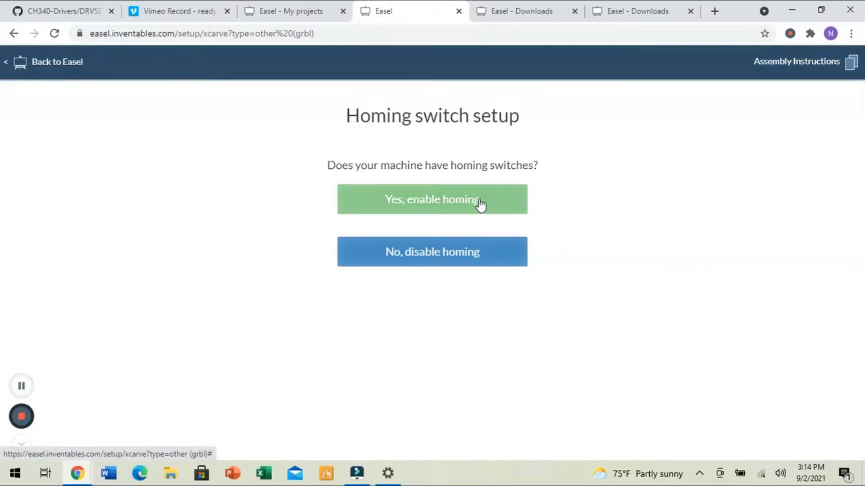
Enable homing, run the homing sequence and finish the limit switch test.
{"action": "left_click", "coordinate": [431, 199]}
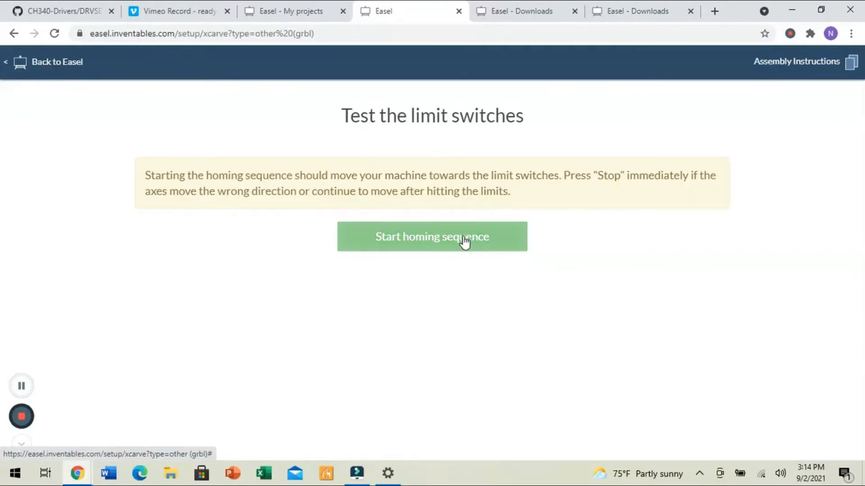
{"action": "left_click", "coordinate": [432, 237]}
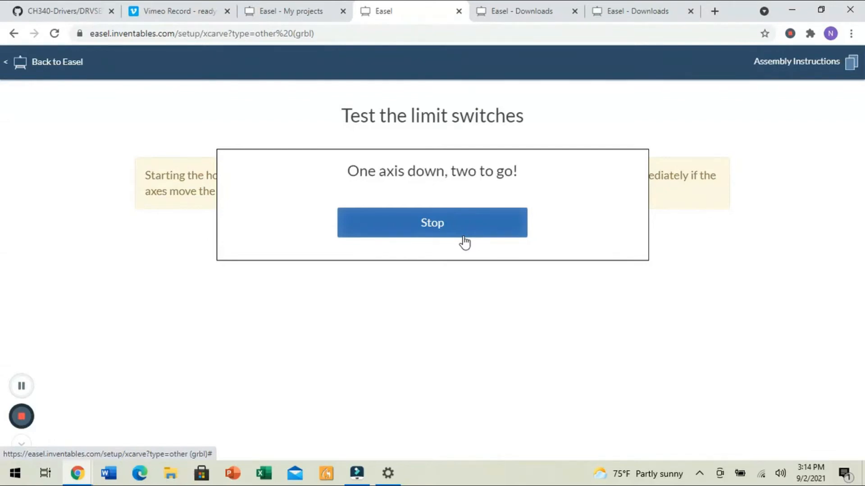
{"action": "left_click", "coordinate": [432, 222]}
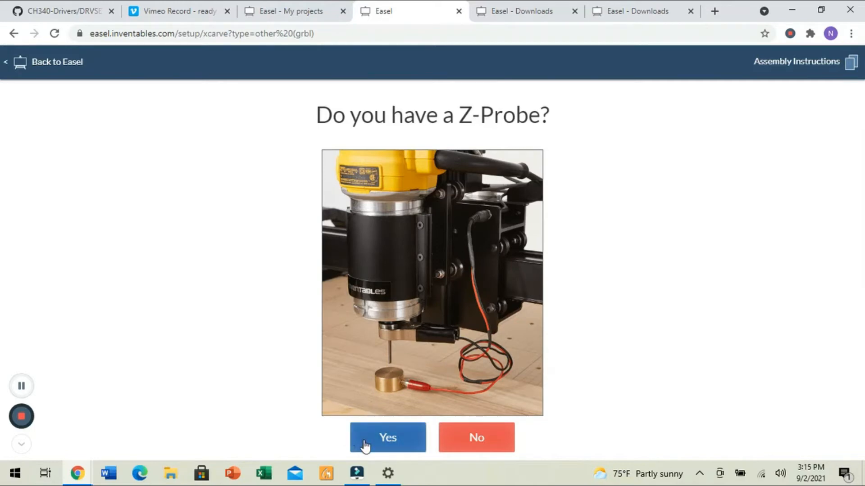
Answer Yes that the machine has a Z-probe.
{"action": "left_click", "coordinate": [388, 438]}
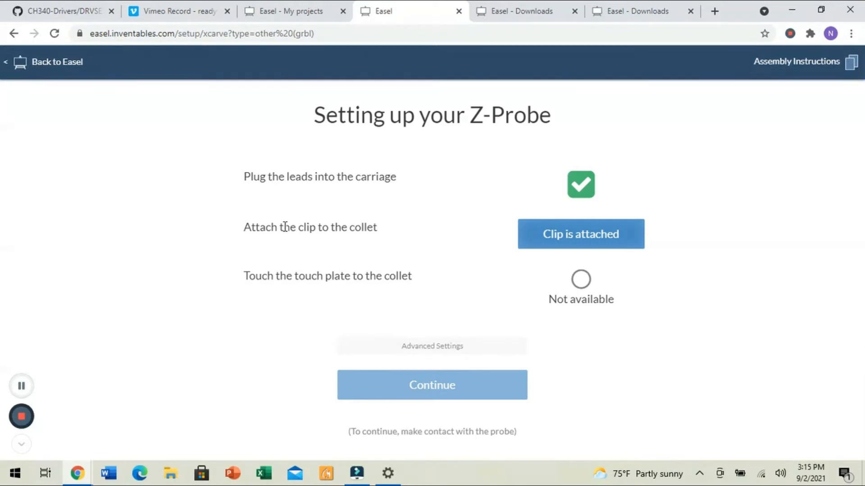
{"action": "mouse_move", "coordinate": [466, 224]}
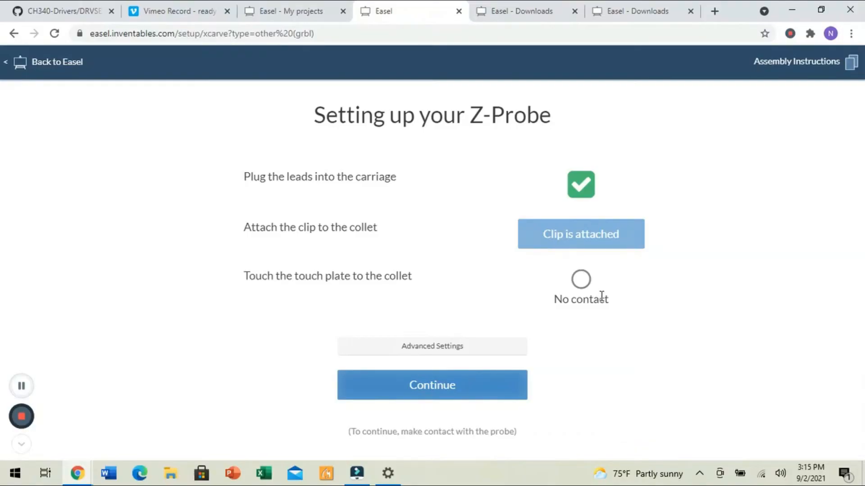
{"action": "mouse_move", "coordinate": [585, 283]}
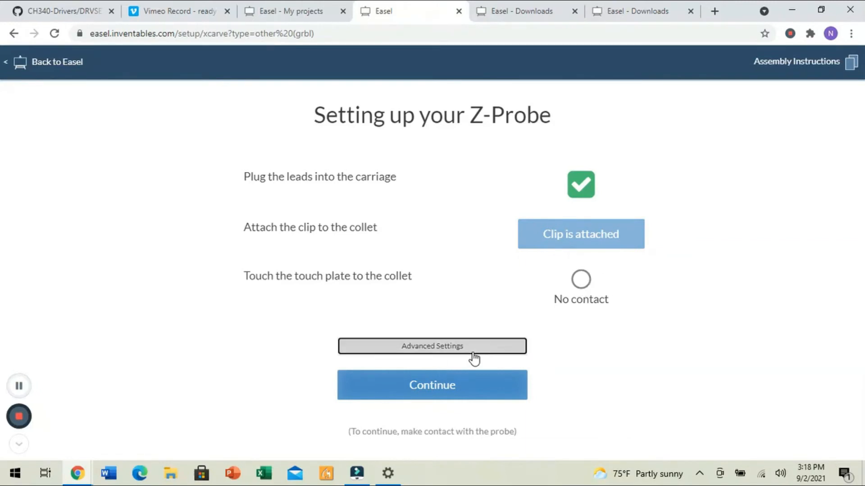
In Advanced Settings, enter a touch plate thickness of 20.19 mm.
{"action": "left_click", "coordinate": [431, 346]}
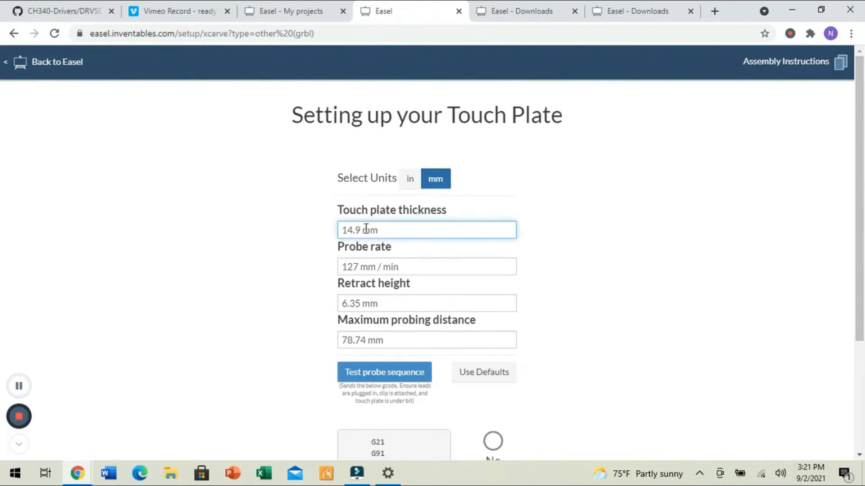
{"action": "type", "text": "20."}
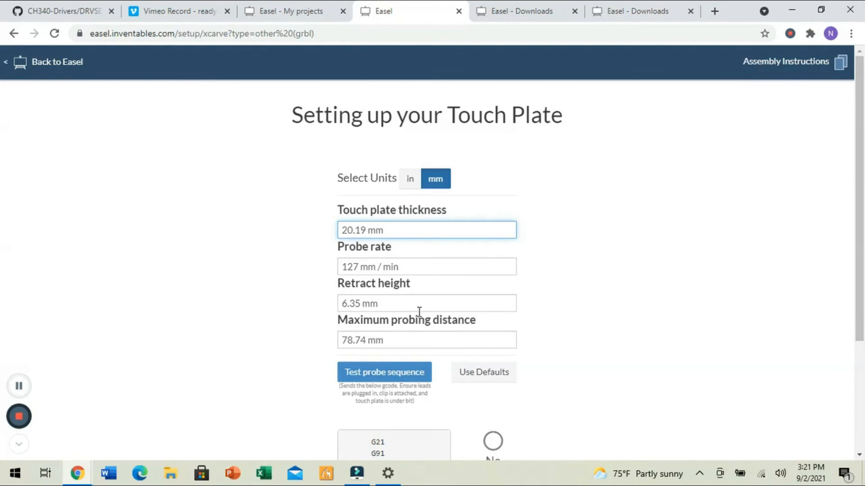
{"action": "mouse_move", "coordinate": [388, 342]}
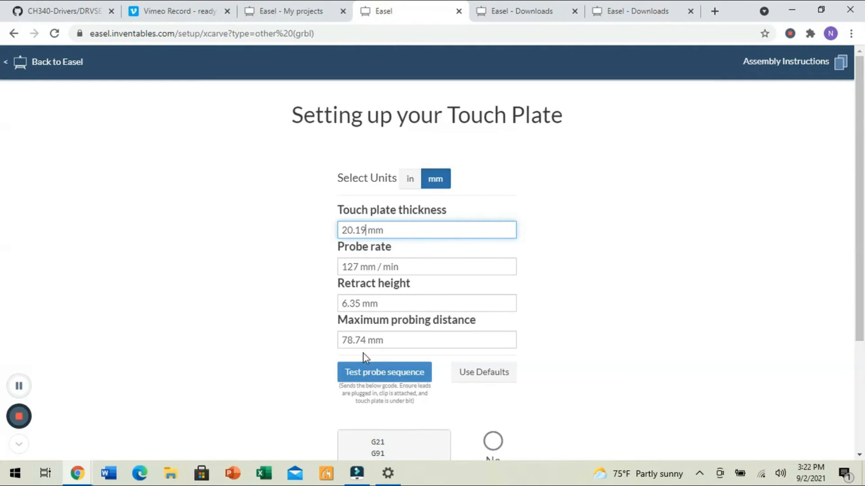
{"action": "mouse_move", "coordinate": [364, 358]}
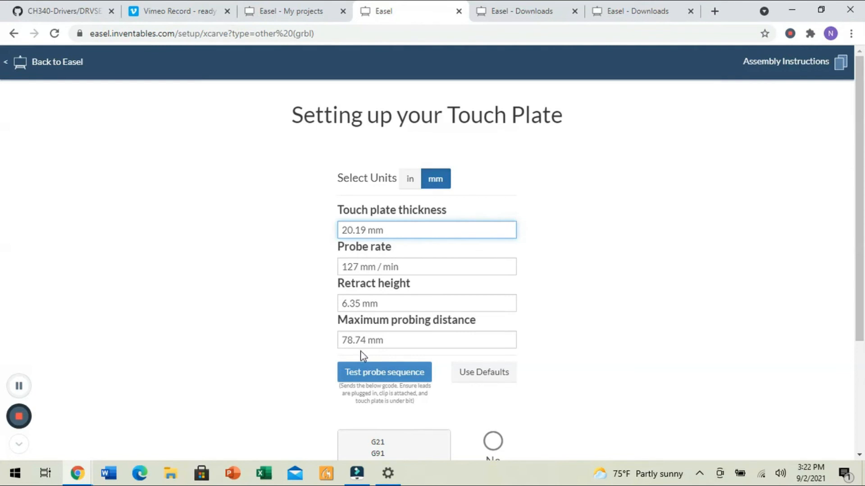
{"action": "mouse_move", "coordinate": [366, 360]}
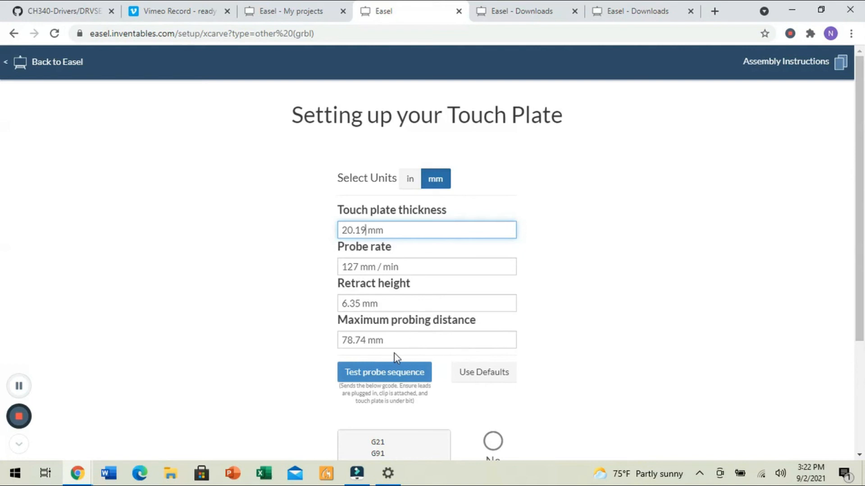
{"action": "mouse_move", "coordinate": [393, 367]}
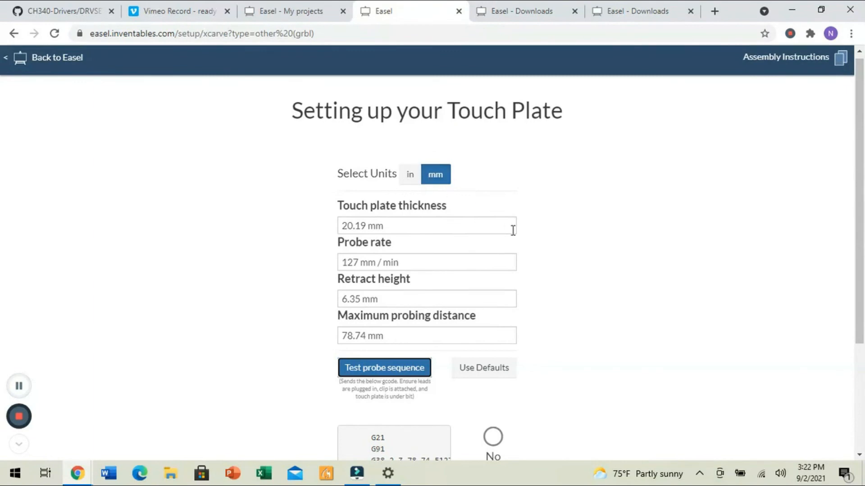
Accept the touch plate settings and finish the wizard at the ready-to-carve screen.
{"action": "scroll", "scroll_direction": "down", "scroll_amount": 3}
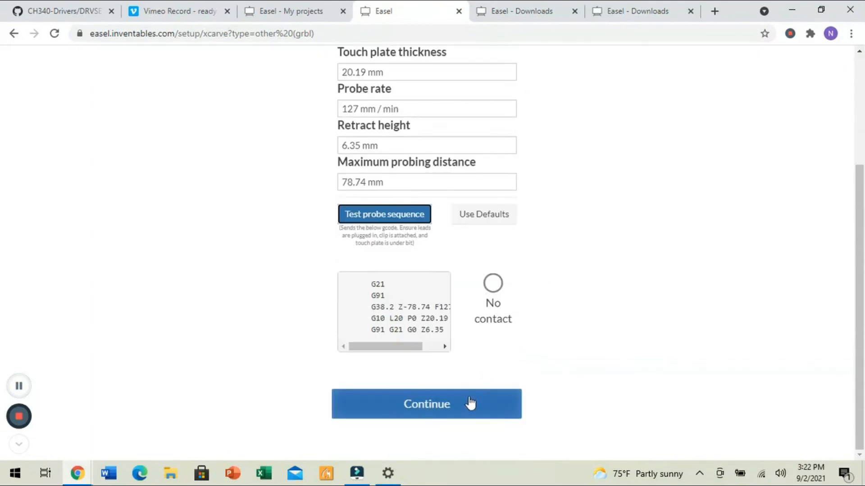
{"action": "left_click", "coordinate": [426, 403]}
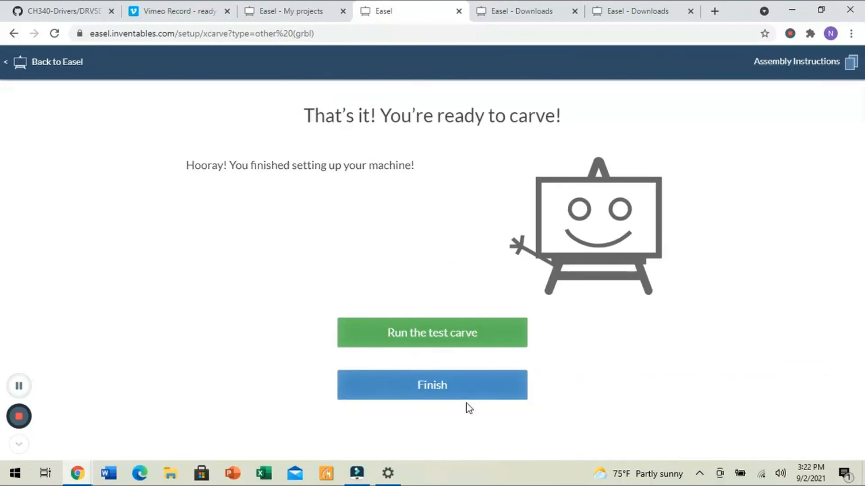
{"action": "left_click", "coordinate": [431, 385]}
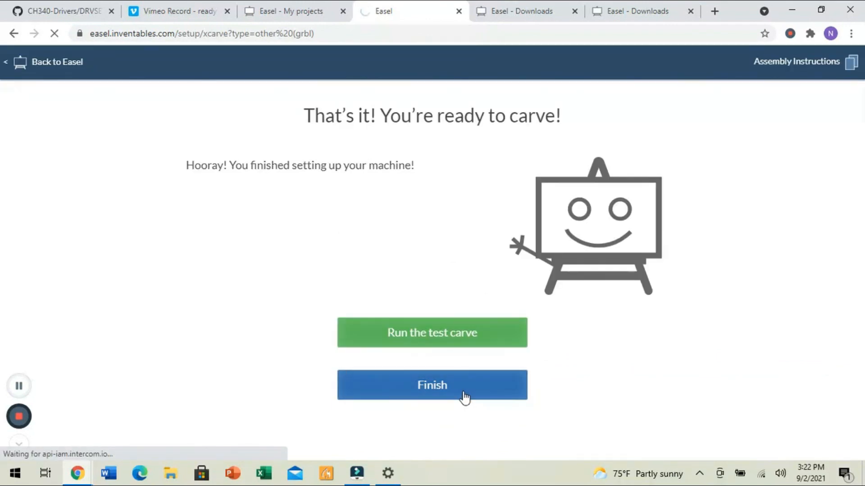